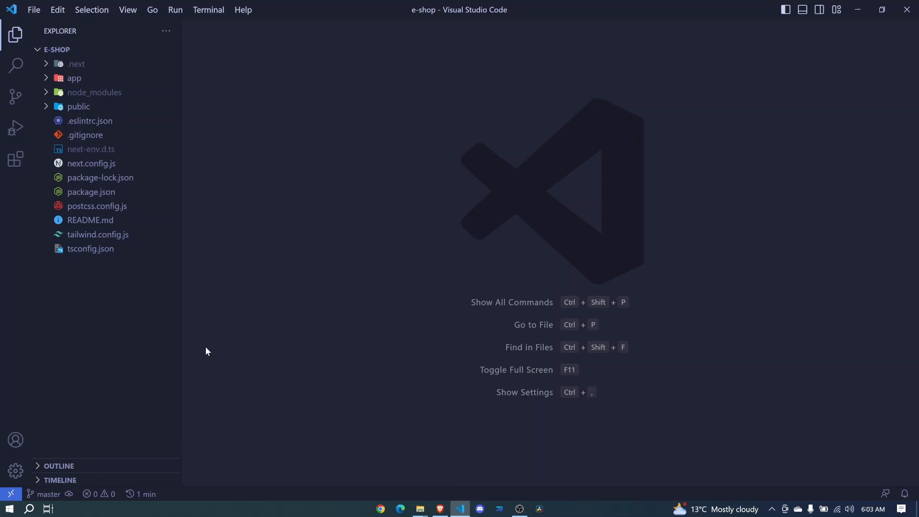
mouse_move(221, 341)
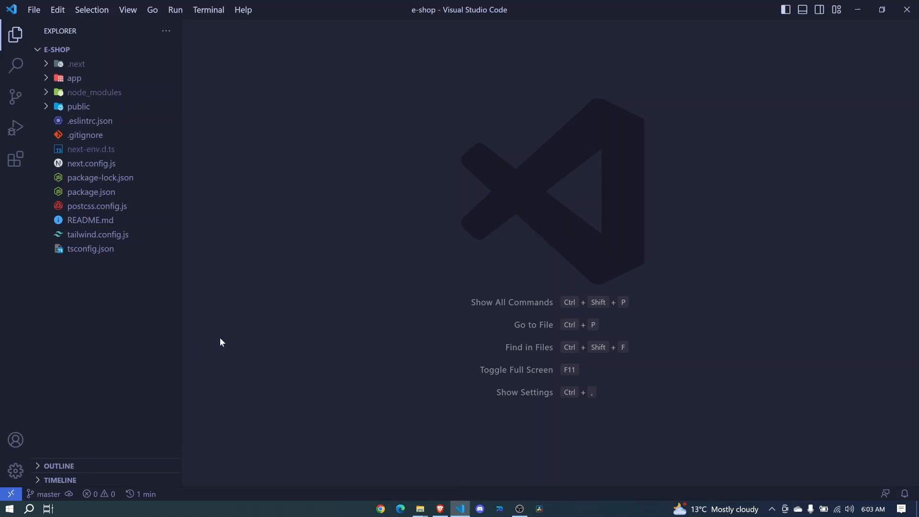
mouse_move(66, 82)
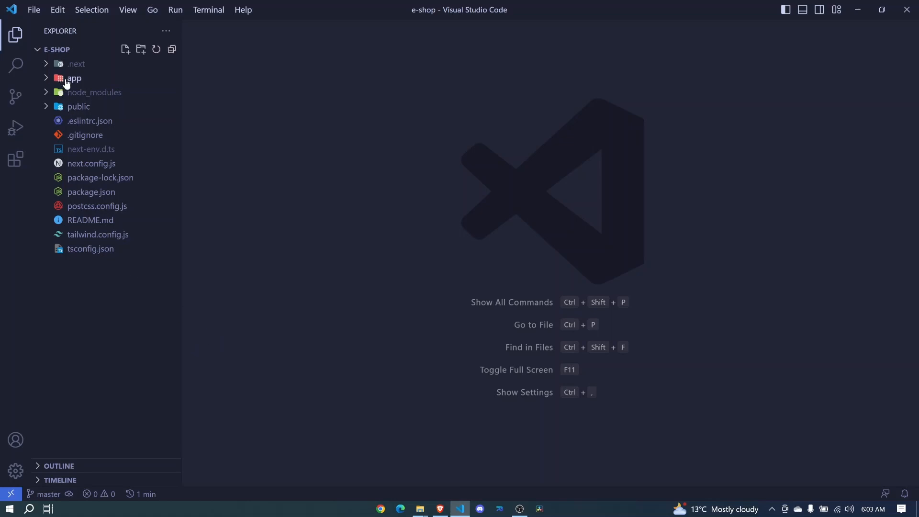
Expand the app folder in the Explorer to reveal layout.tsx and the other app files
left_click(74, 78)
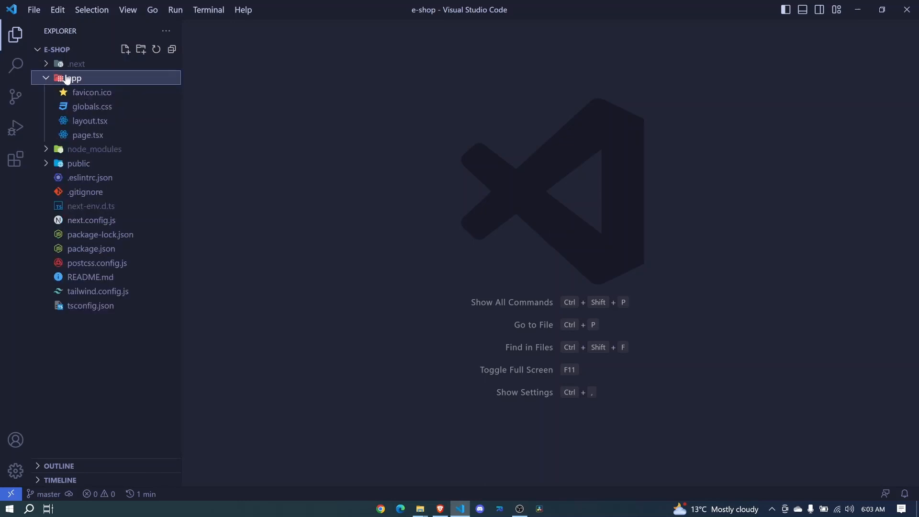
mouse_move(73, 85)
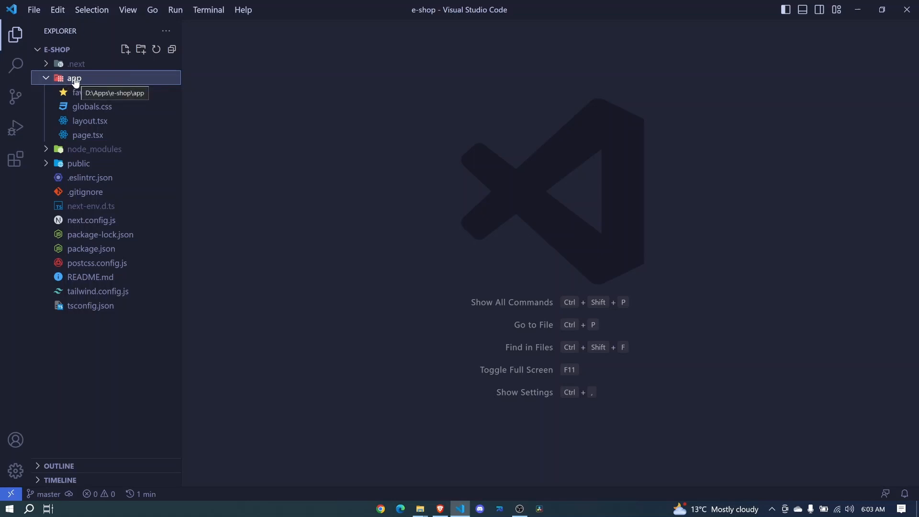
mouse_move(78, 125)
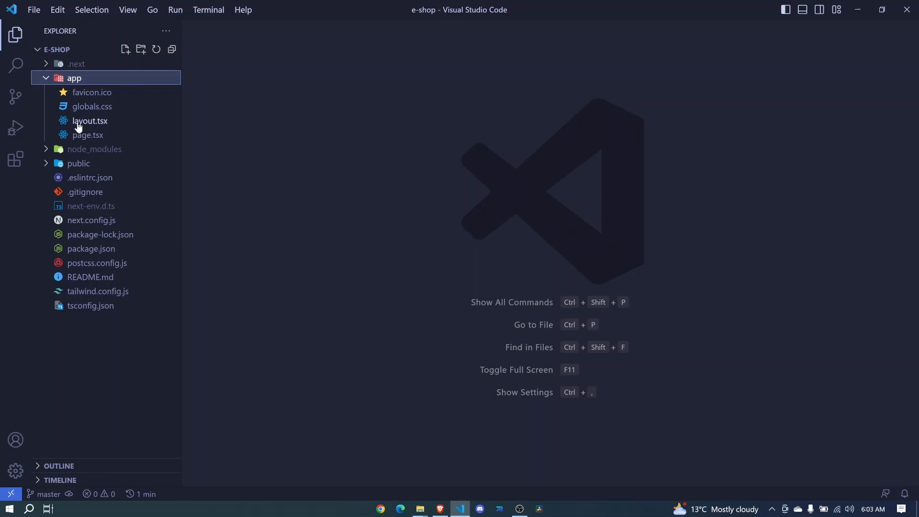
mouse_move(99, 125)
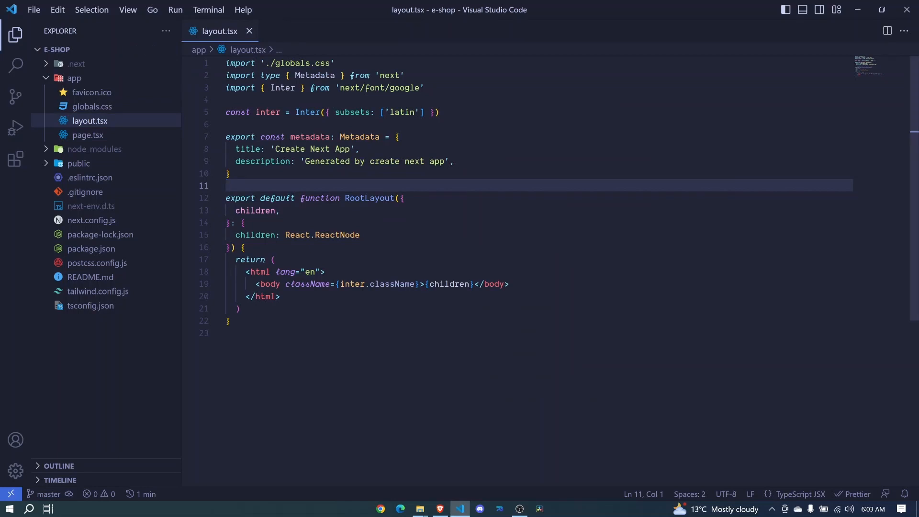
Select the RootLayout function name in layout.tsx while viewing it beside the browser
double_click(369, 197)
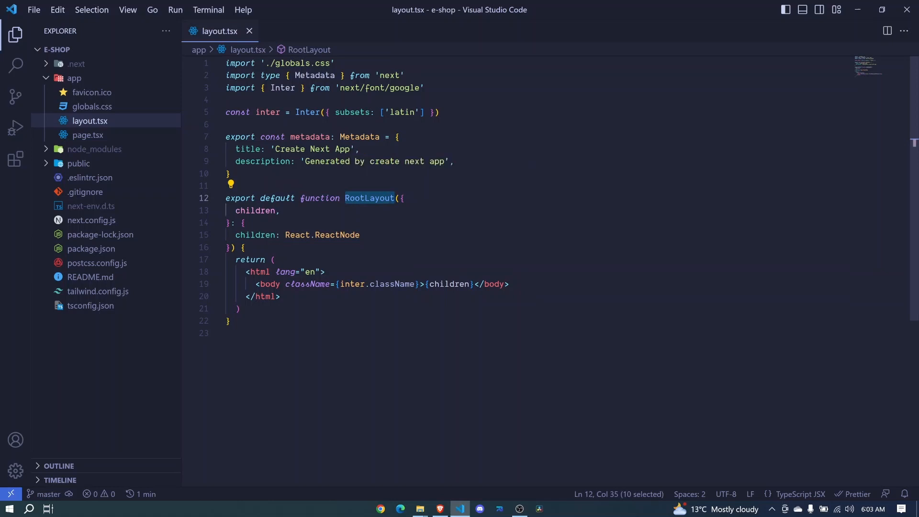
mouse_move(368, 197)
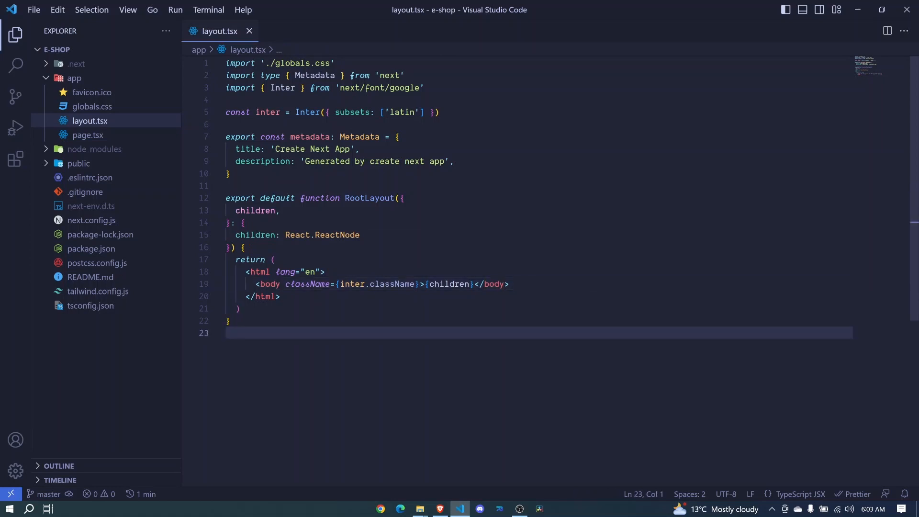
mouse_move(260, 270)
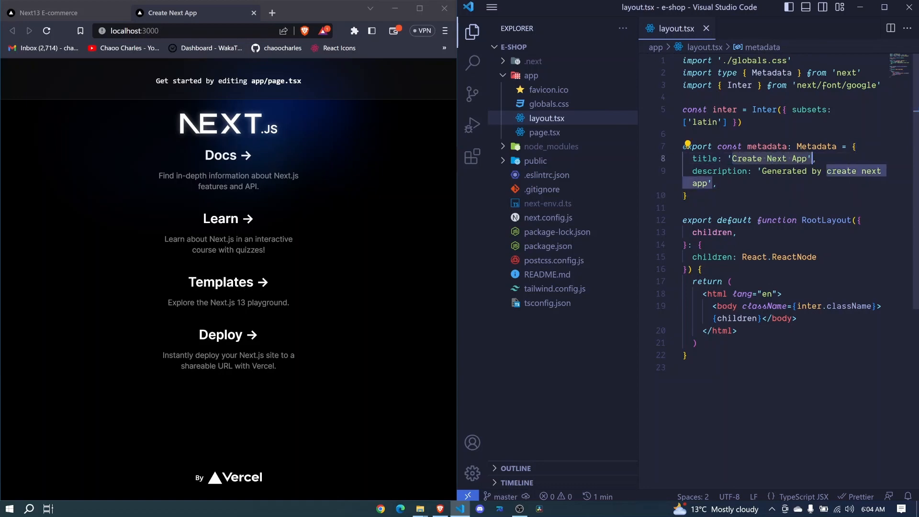
Replace the metadata title 'Create Next App' with 'E-shop', save, and inspect the page head in Chrome
key("Backspace")
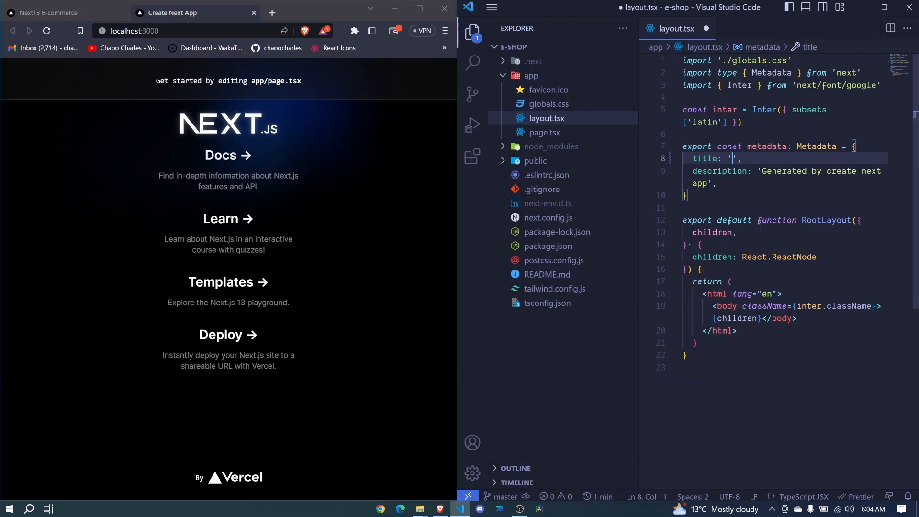
type("E")
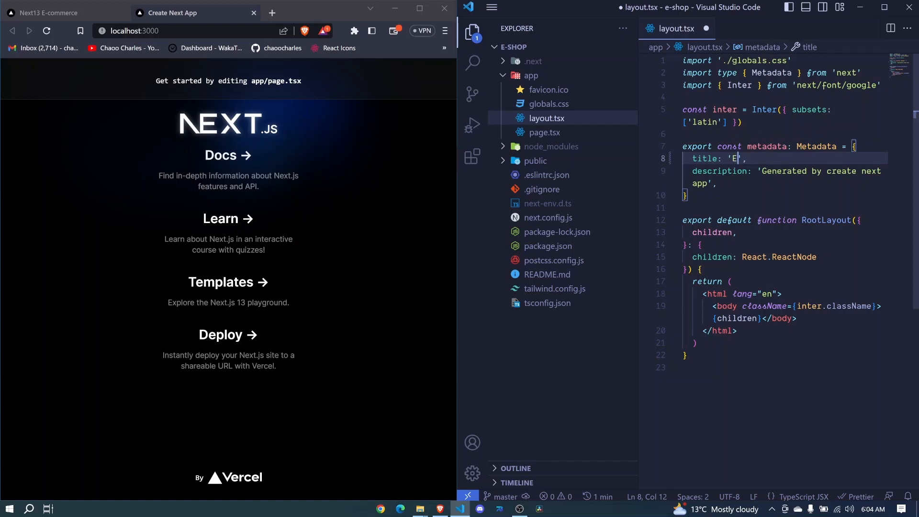
type("-sh")
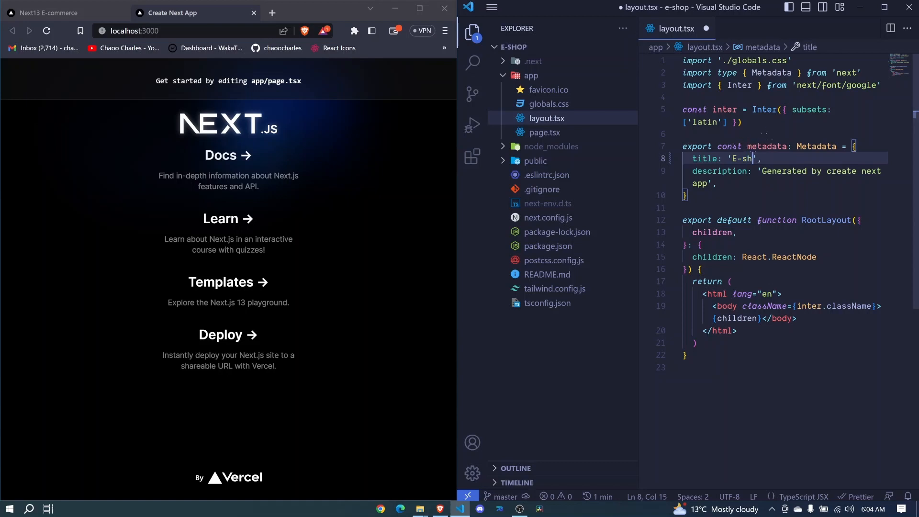
type("op")
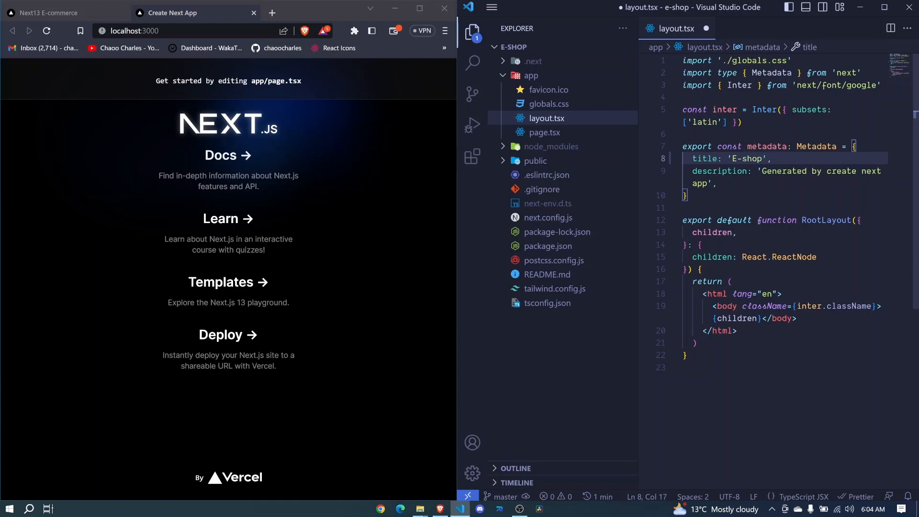
key("ctrl+s")
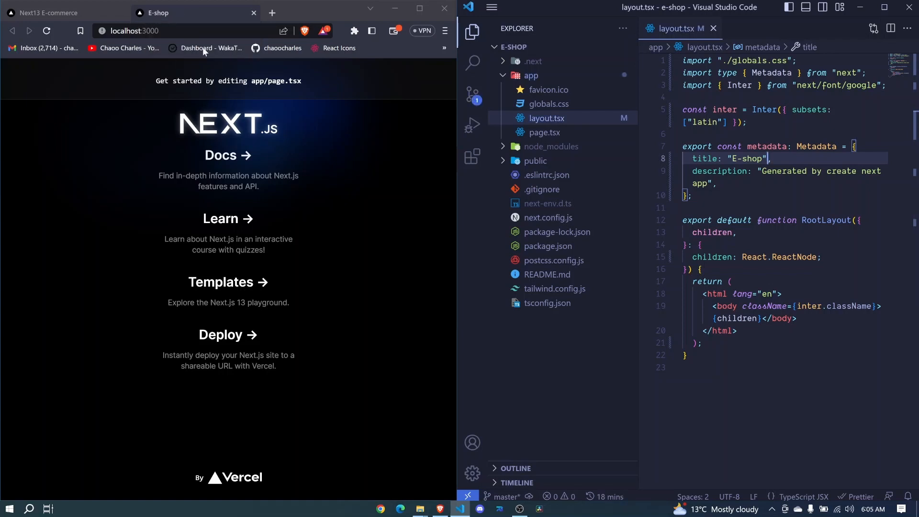
mouse_move(331, 177)
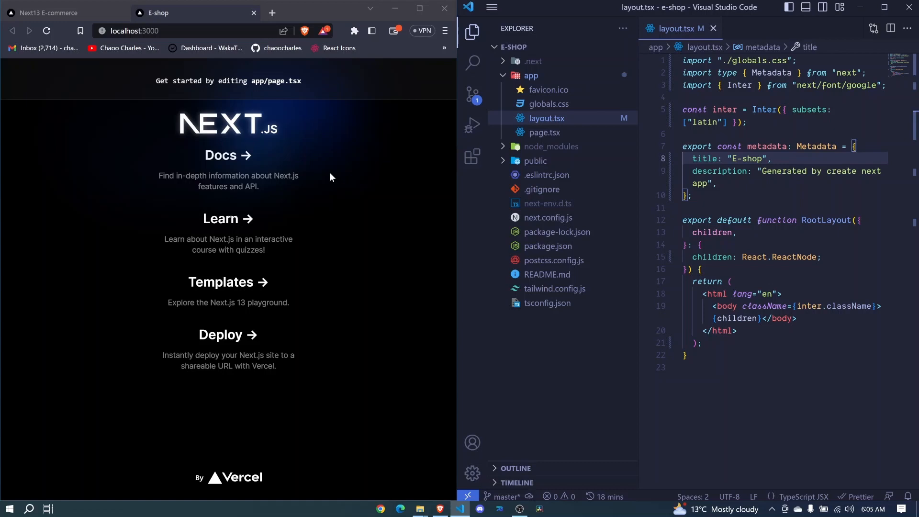
key("F12")
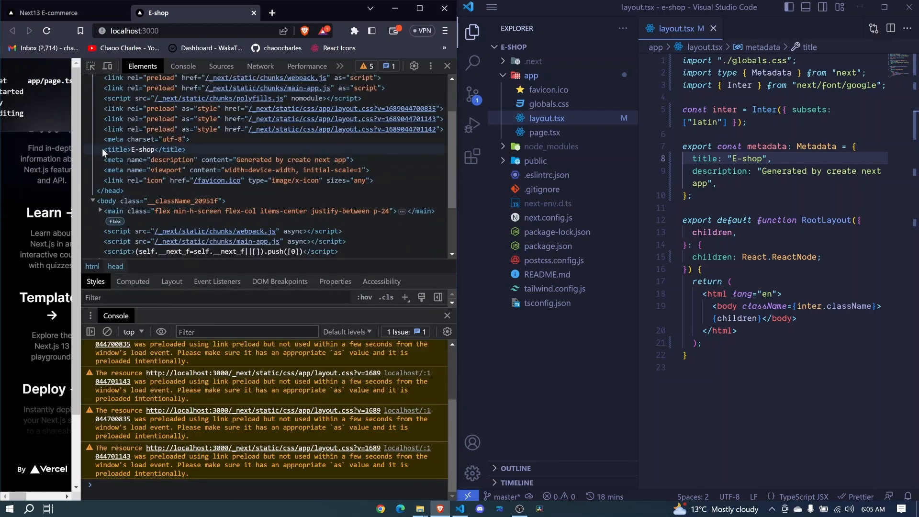
mouse_move(188, 154)
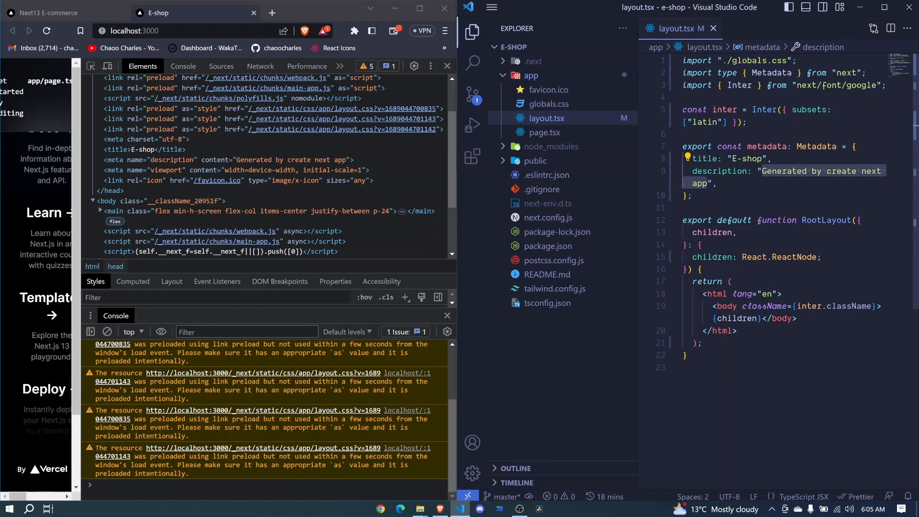
Set the metadata description to 'Ecommerce app' and check it in the DevTools head
type("Eco\",")
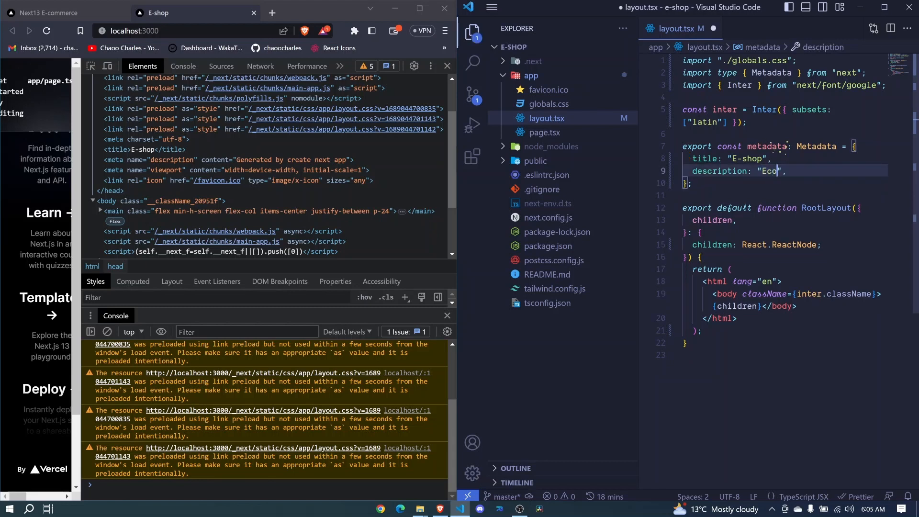
type("mmerce app")
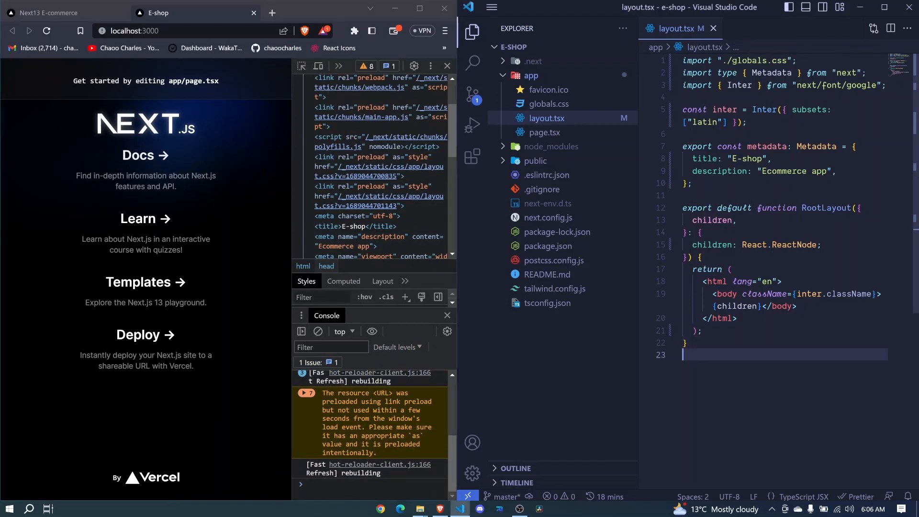
mouse_move(723, 294)
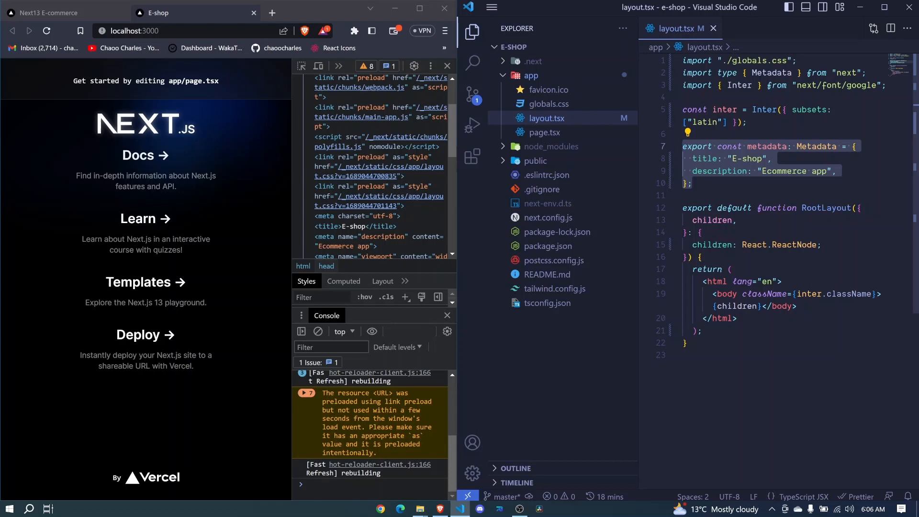
left_click(703, 354)
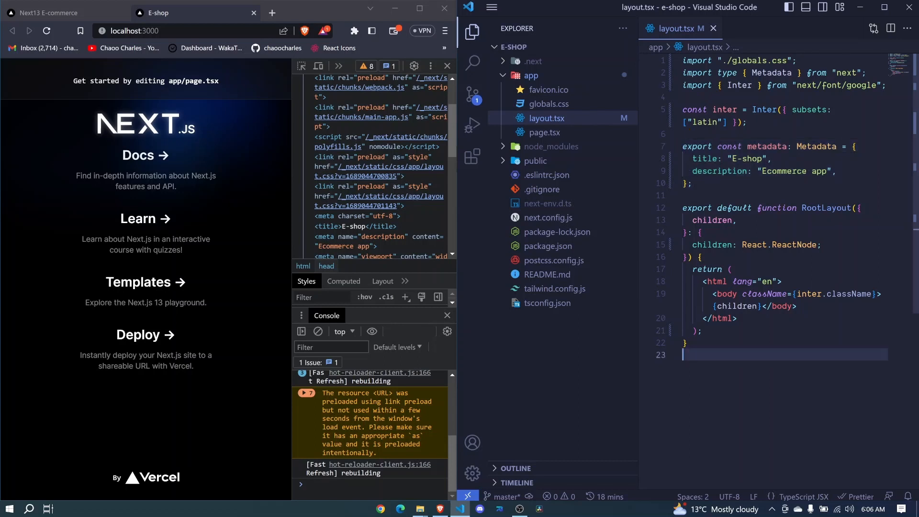
mouse_move(709, 220)
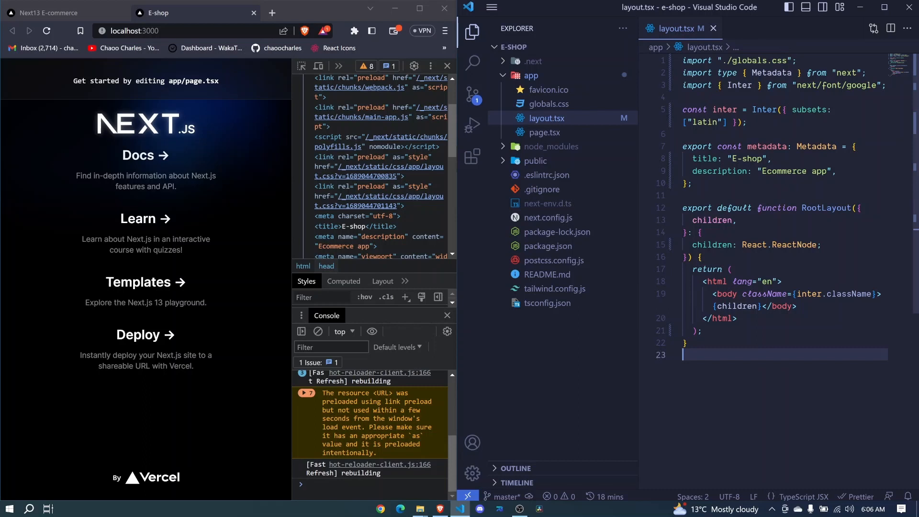
mouse_move(648, 186)
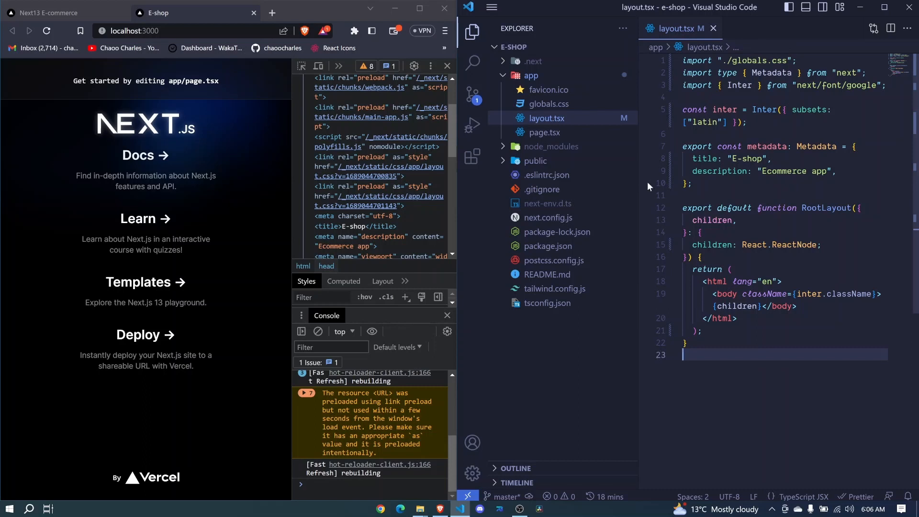
Show page.tsx full-screen with the sidebar hidden to view the starter Home markup
left_click(543, 132)
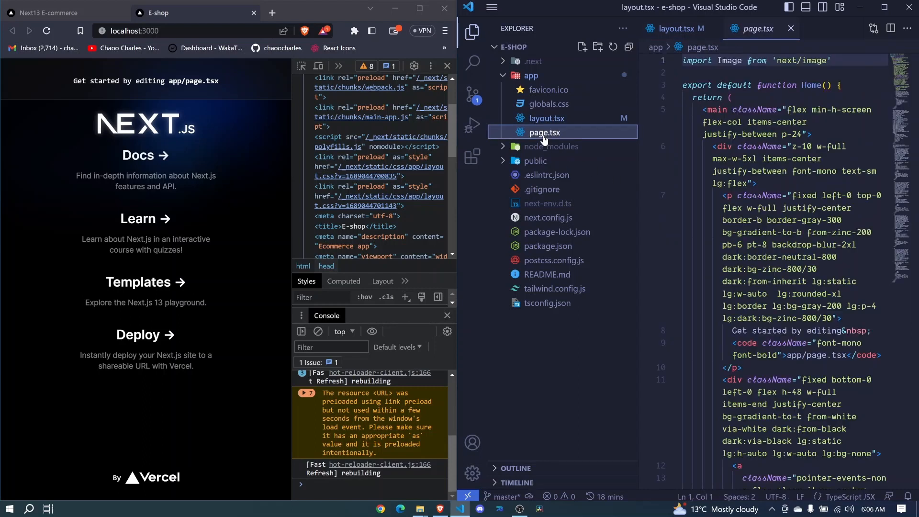
left_click(472, 31)
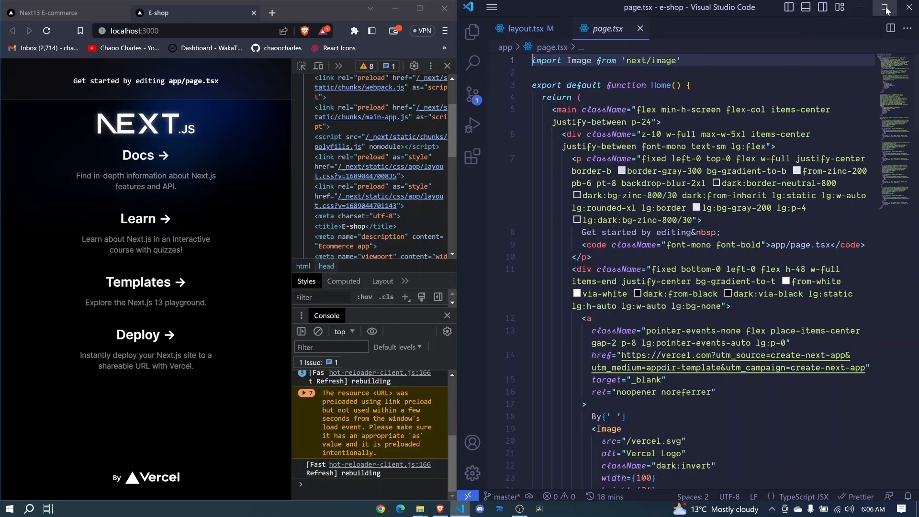
left_click(887, 6)
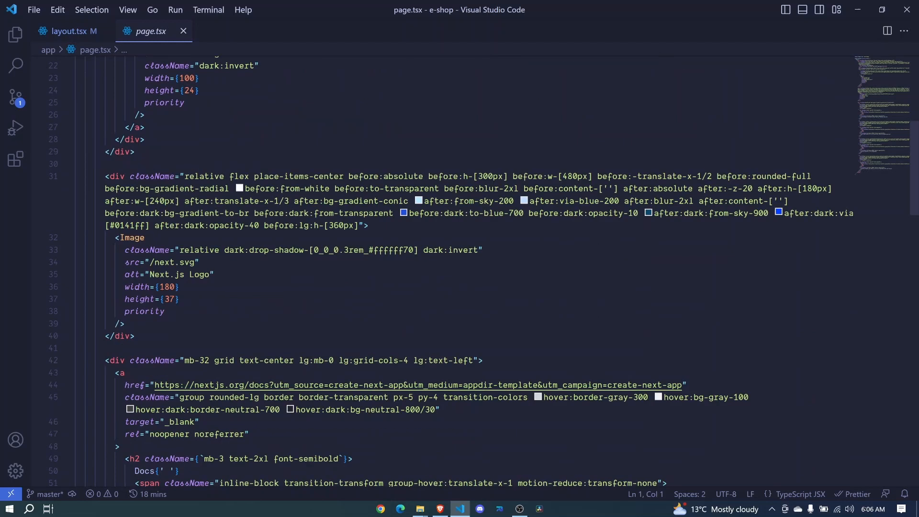
scroll("down", 3)
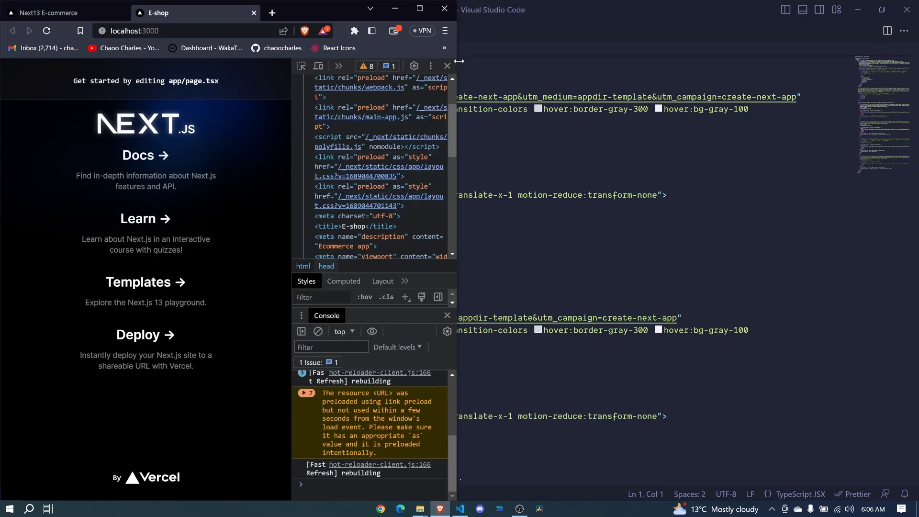
left_click(455, 508)
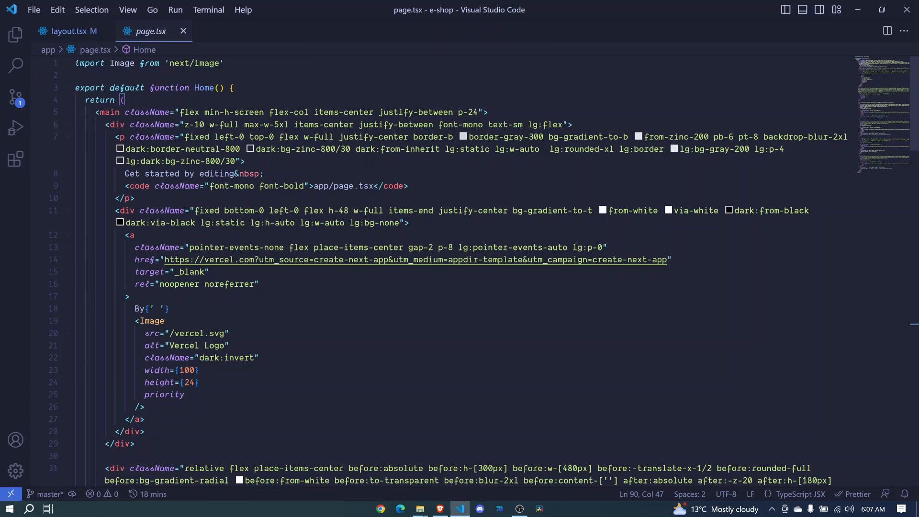
Replace the starter JSX with a main element reading 'E-Shop' via Emmet and save page.tsx
left_click(96, 112)
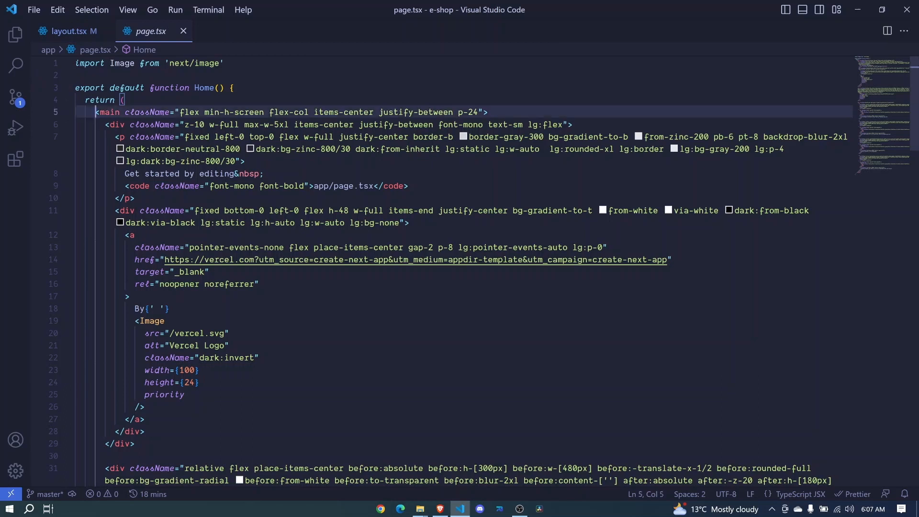
scroll("down", 3)
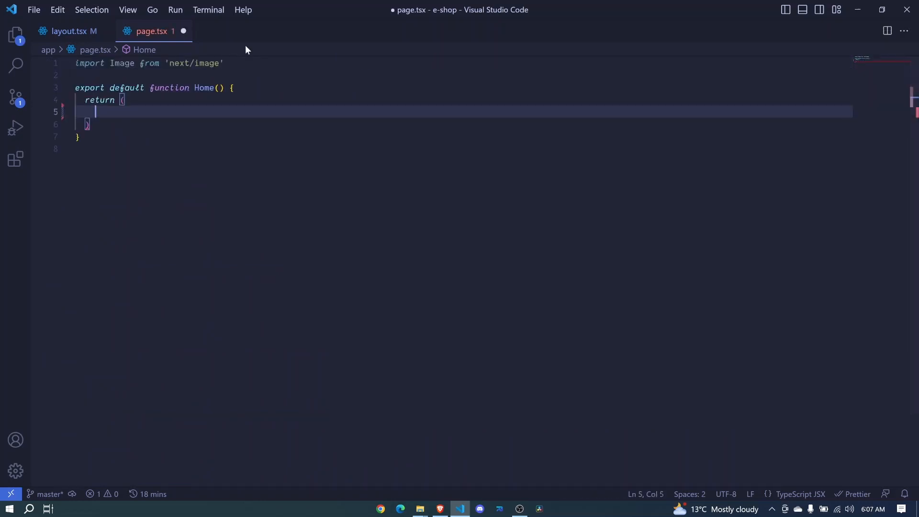
type("main")
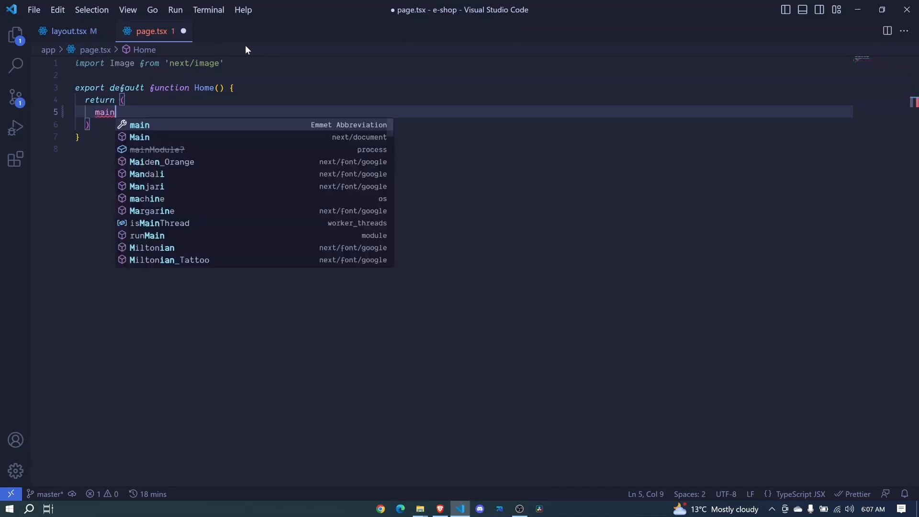
key("Tab")
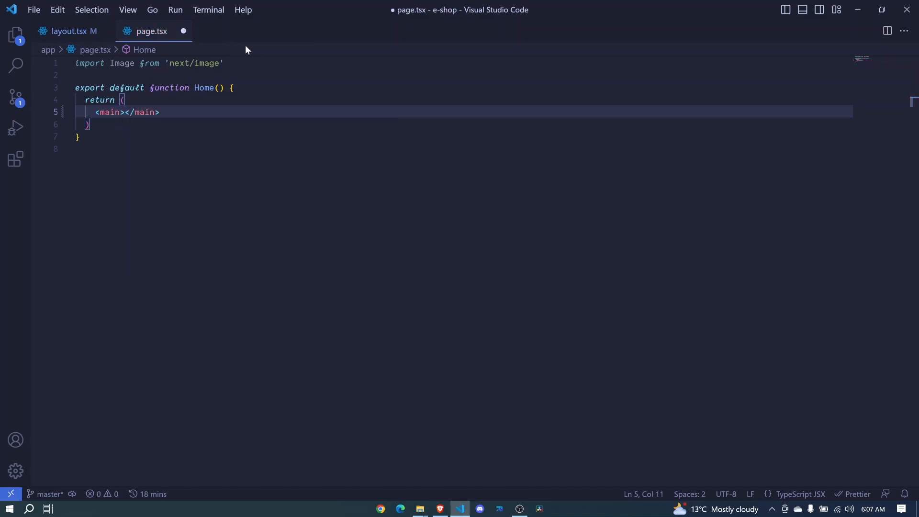
type("E")
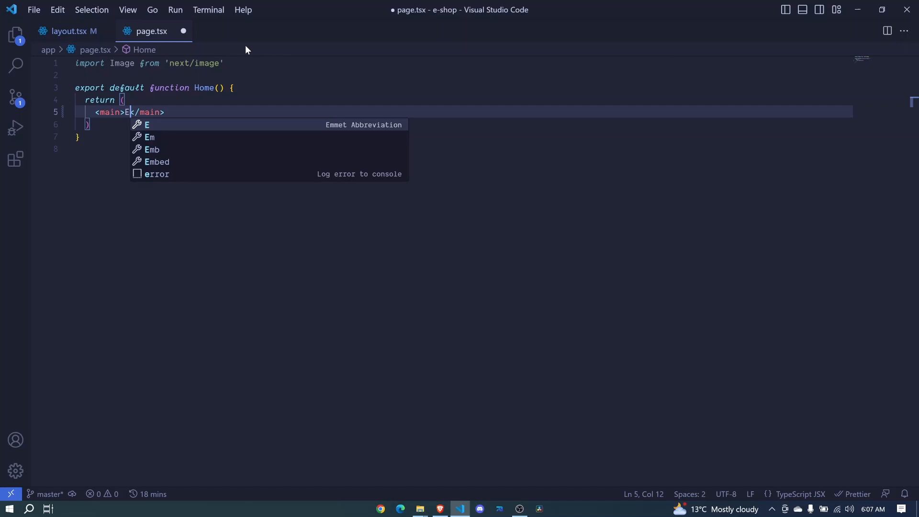
type("-Sho")
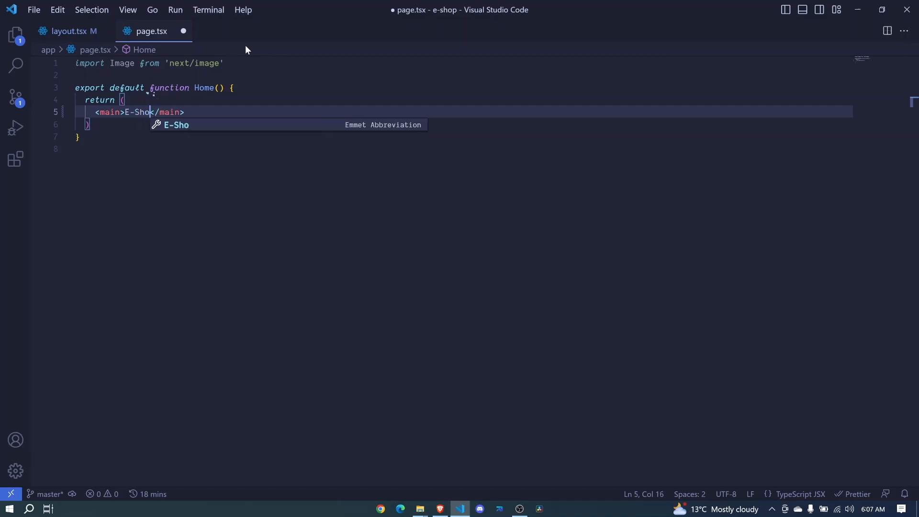
key("ctrl+s")
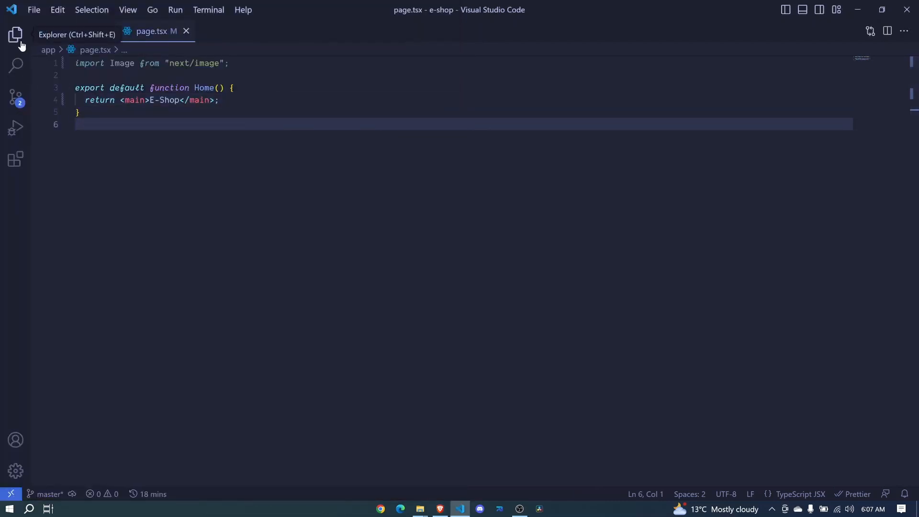
left_click(16, 35)
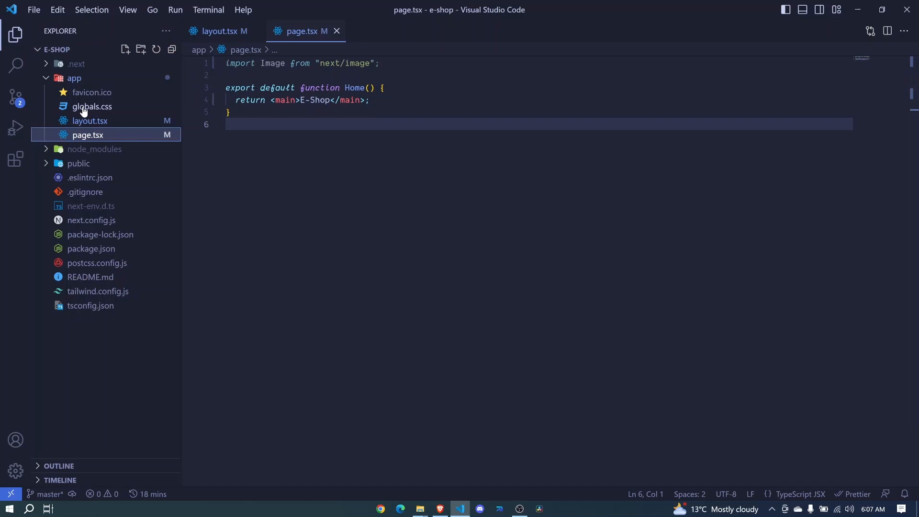
left_click(92, 106)
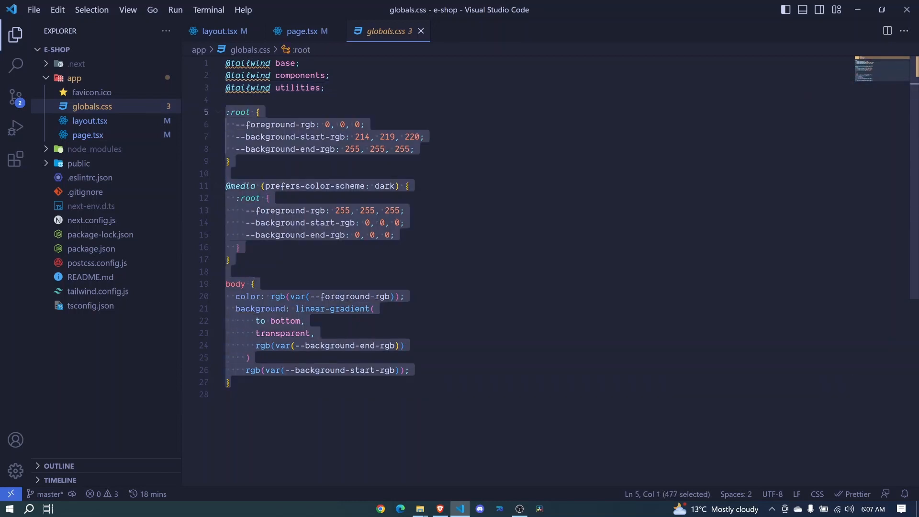
key("Delete")
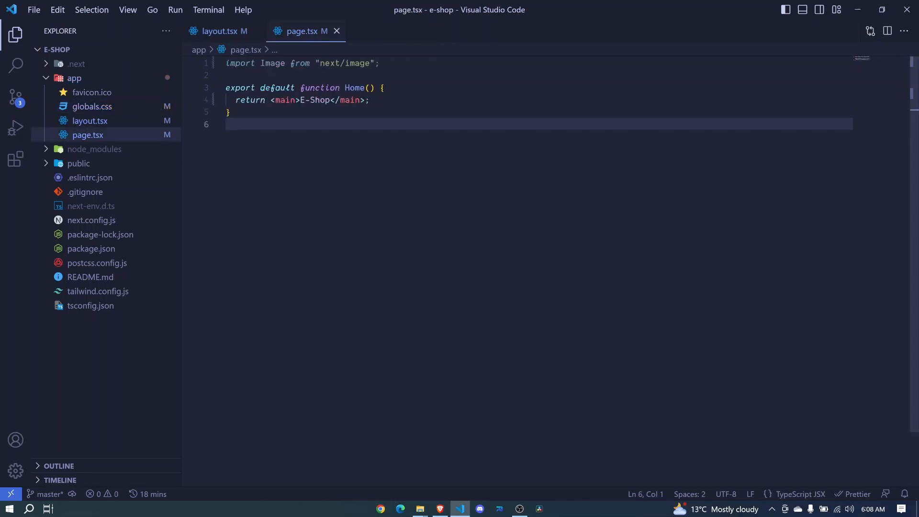
Fix the title to 'E-Shop' in layout.tsx, drop the Image import from page.tsx, and collapse the app folder
left_click(90, 121)
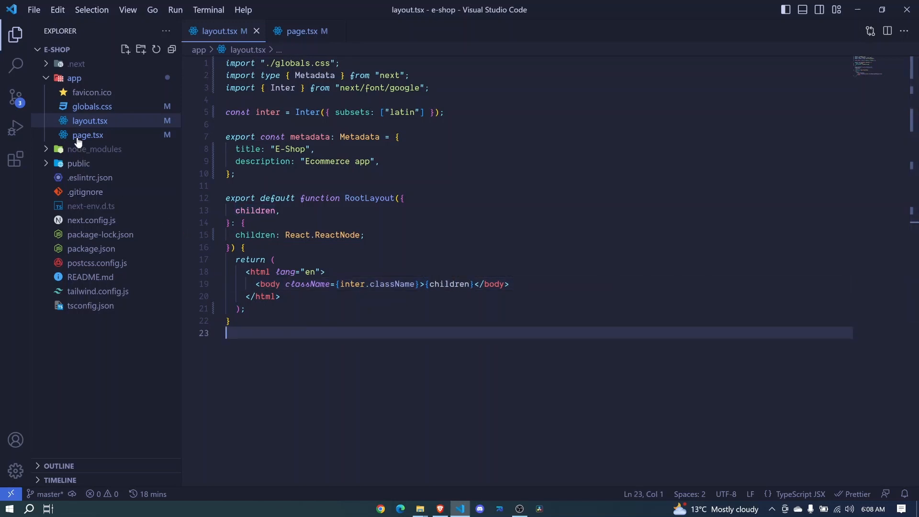
left_click(304, 31)
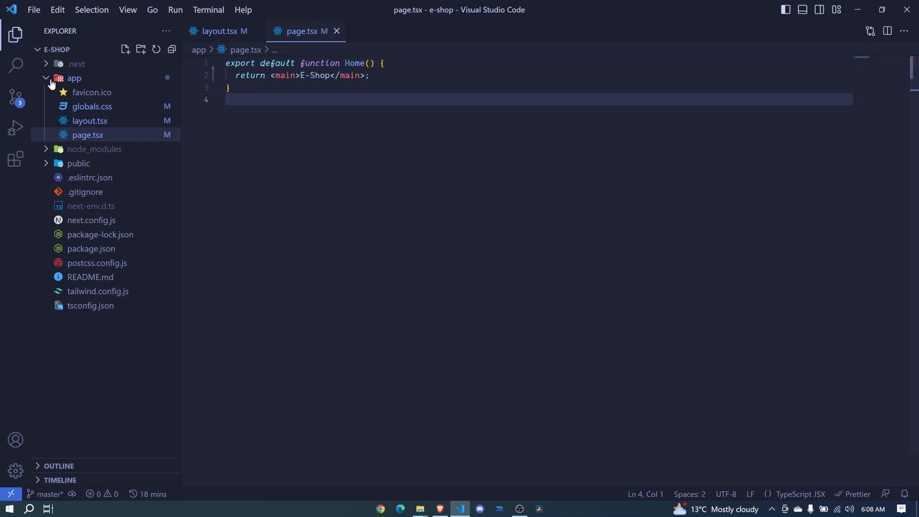
left_click(74, 78)
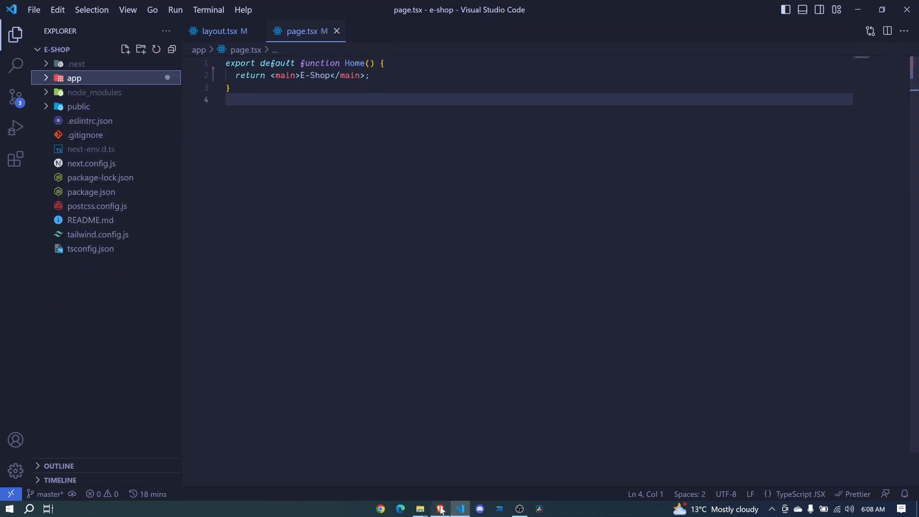